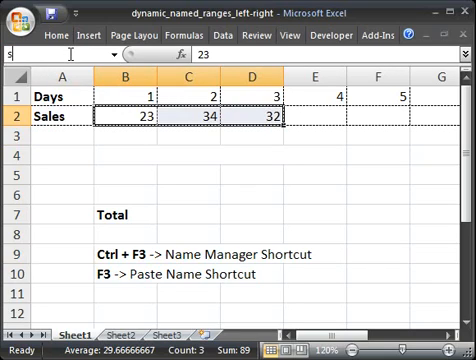
- Enter =SUM(sales) in the Total cell C7 so it shows 89
{"action": "type", "text": "ales"}
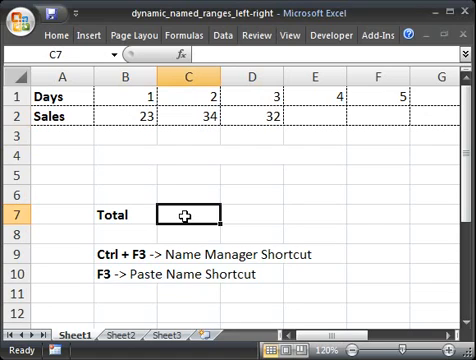
{"action": "type", "text": "=sum"}
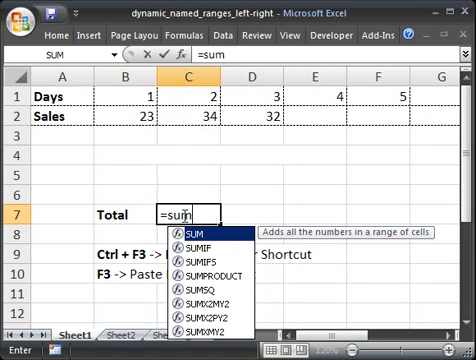
{"action": "type", "text": "(s"}
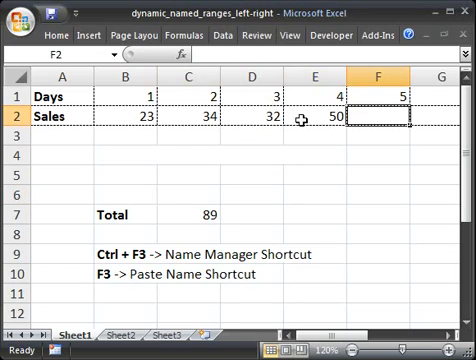
{"action": "type", "text": "50"}
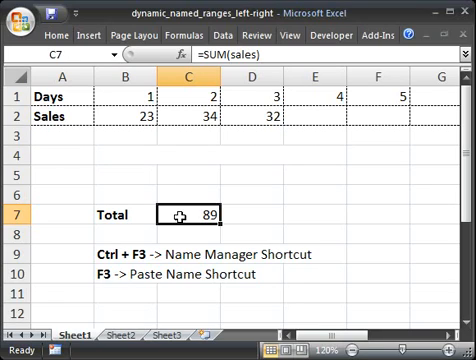
{"action": "mouse_move", "coordinate": [84, 184]}
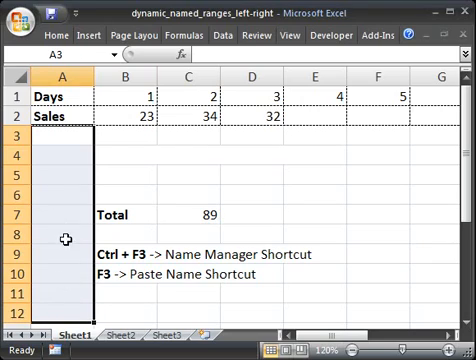
{"action": "mouse_move", "coordinate": [142, 180]}
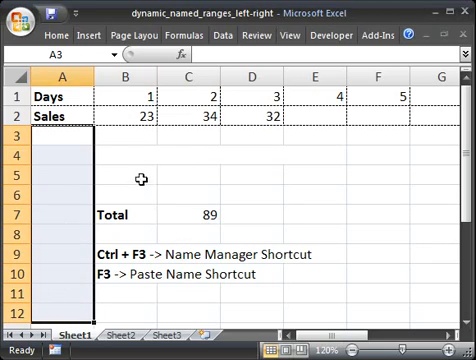
{"action": "mouse_move", "coordinate": [138, 192]}
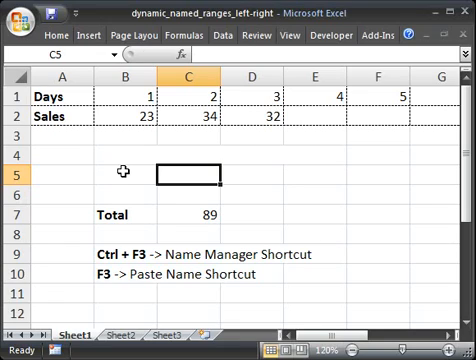
- Begin =OFFSET( in C5 anchored on the first Sales cell B2 with 0 row and 0 column offsets
{"action": "type", "text": "=off"}
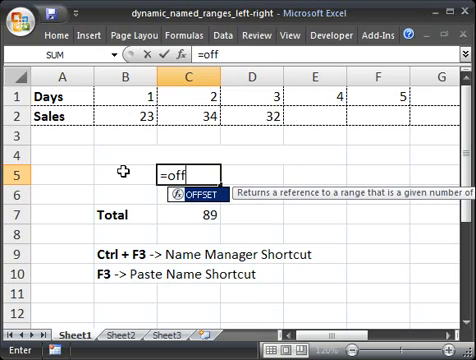
{"action": "type", "text": "set("}
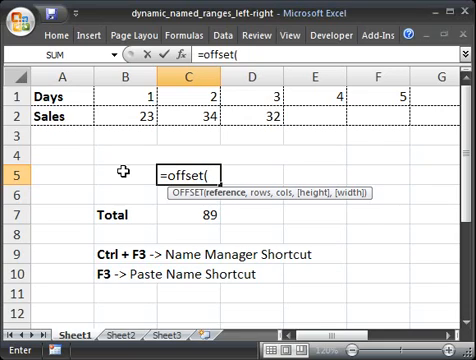
{"action": "mouse_move", "coordinate": [224, 192]}
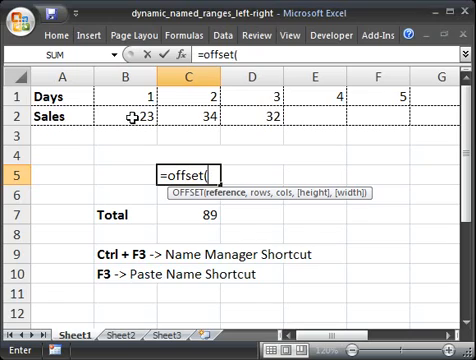
{"action": "left_click", "coordinate": [120, 122]}
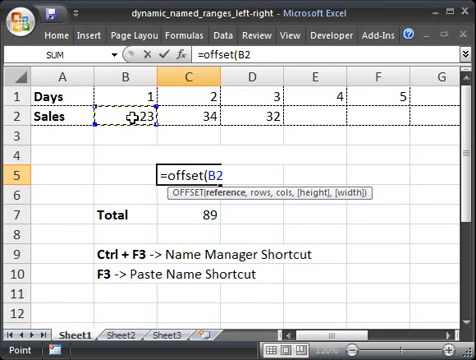
{"action": "type", "text": ","}
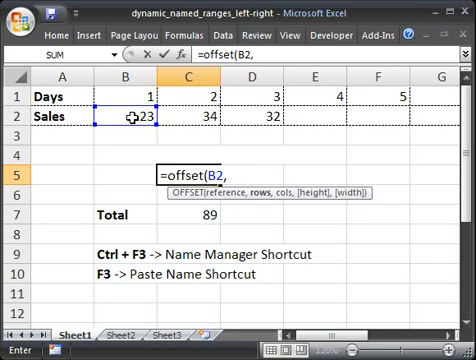
{"action": "type", "text": "0"}
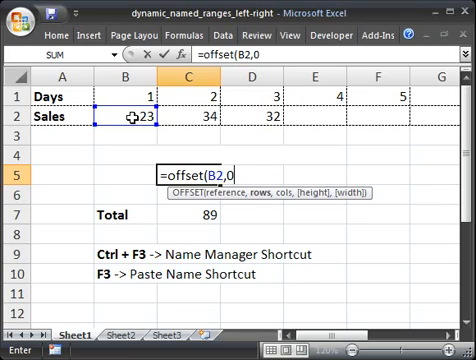
{"action": "type", "text": ",0"}
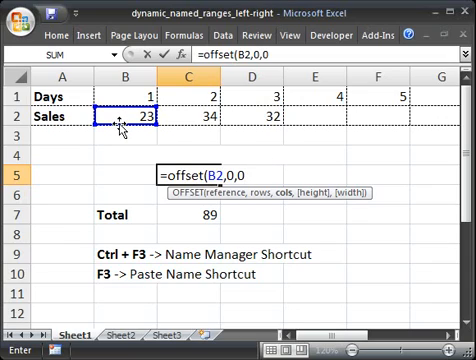
{"action": "mouse_move", "coordinate": [124, 118]}
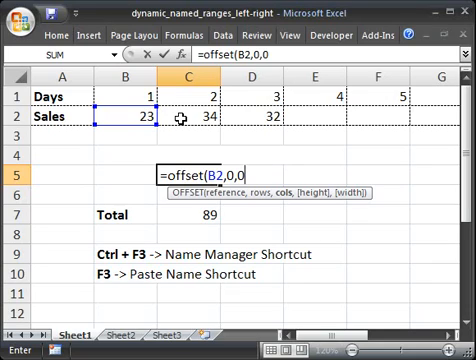
- Add height 1 and start COUNT as the width argument of the OFFSET formula
{"action": "type", "text": ","}
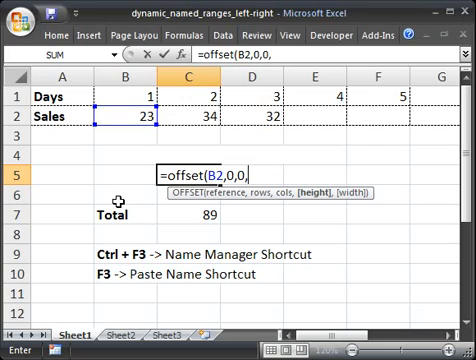
{"action": "type", "text": "1"}
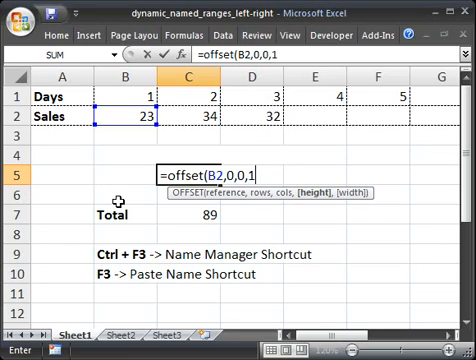
{"action": "type", "text": ","}
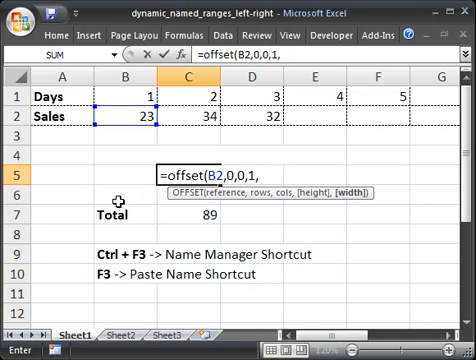
{"action": "type", "text": "count"}
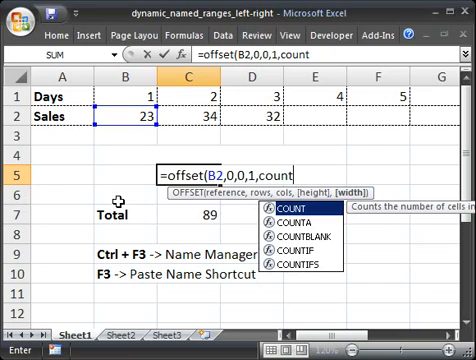
- Finish the width as COUNT(2:2) so C5 holds =OFFSET(B2,0,0,1,COUNT(2:2)) returning 34
{"action": "type", "text": "("}
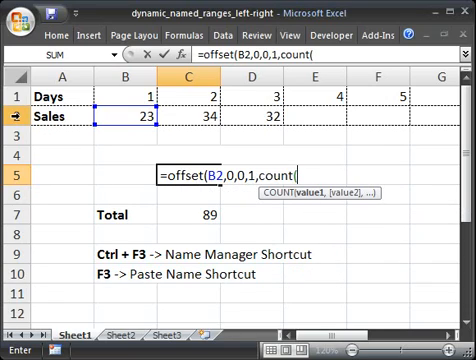
{"action": "type", "text": "2:2))"}
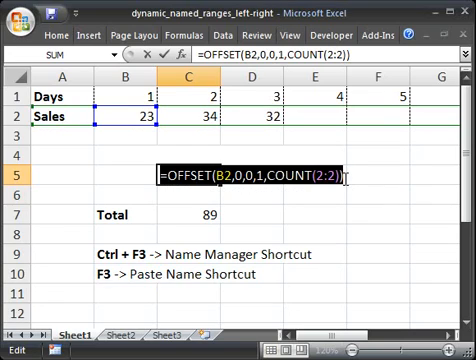
{"action": "key", "text": "Enter"}
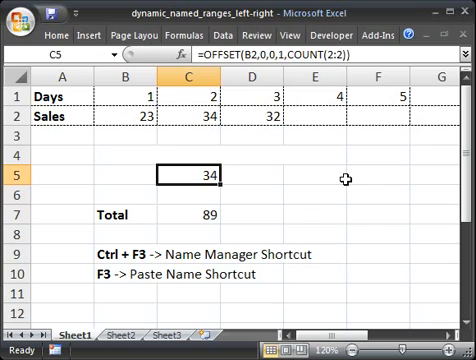
{"action": "mouse_move", "coordinate": [208, 264]}
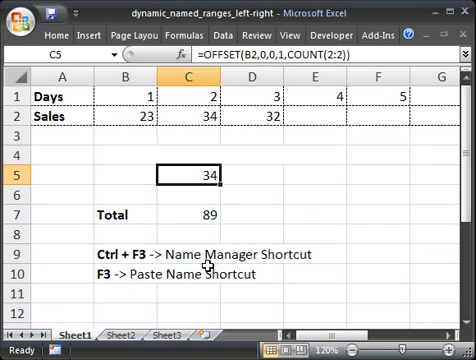
- In Name Manager redefine sales as =OFFSET(B2,0,0,1,COUNT(2:2)) instead of B2:D2
{"action": "key", "text": "ctrl+F3"}
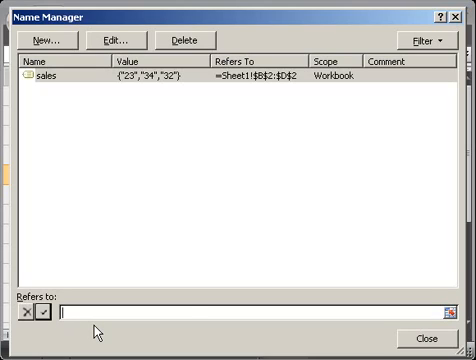
{"action": "type", "text": "=OFFSET(B2,0,0,1,COUNT(2:2))"}
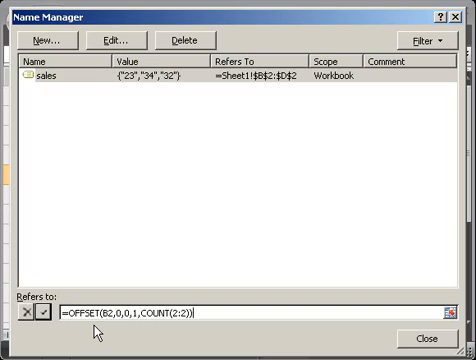
{"action": "left_click", "coordinate": [46, 324]}
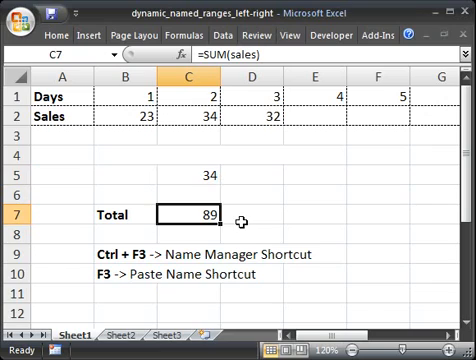
- Clear the helper OFFSET formula from C5, leaving the Total at 89
{"action": "type", "text": "=OFFSET(B2,0,0,1,COUNT(2:2))"}
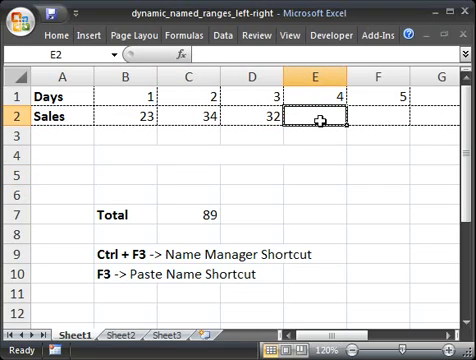
- Add new Sales values to raise the Total, then delete row 2's values so Total shows #REF!
{"action": "type", "text": "50"}
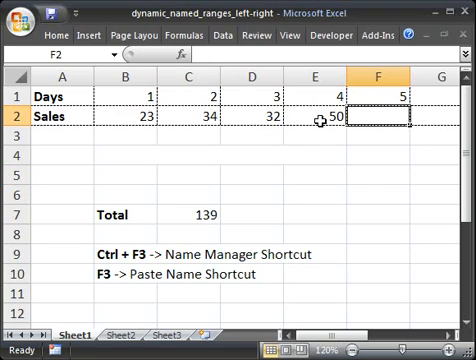
{"action": "left_click", "coordinate": [188, 212]}
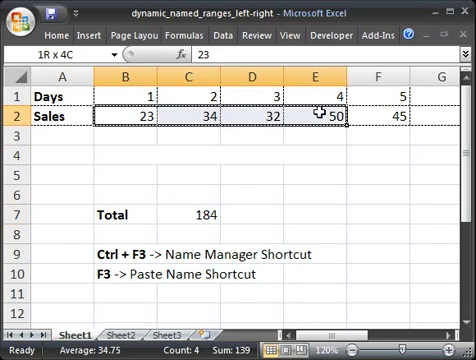
{"action": "key", "text": "Delete"}
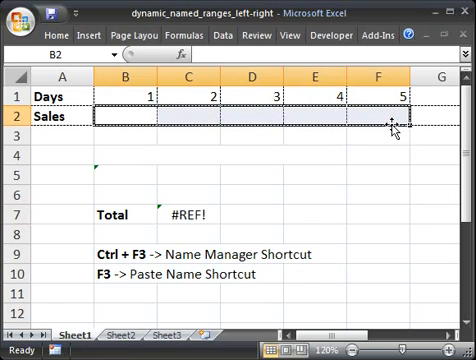